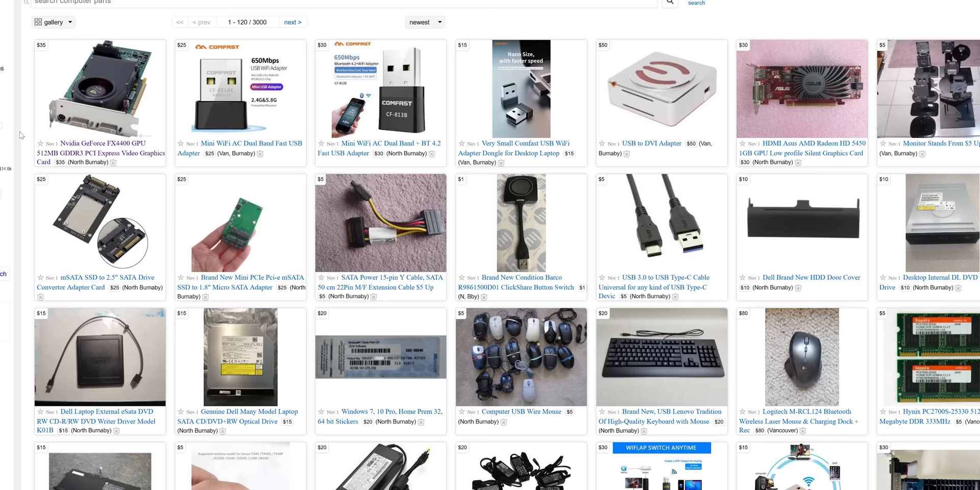
Scroll further down the Craigslist computer parts gallery to see more graphics cards
{"action": "scroll", "scroll_direction": "down", "scroll_amount": 3}
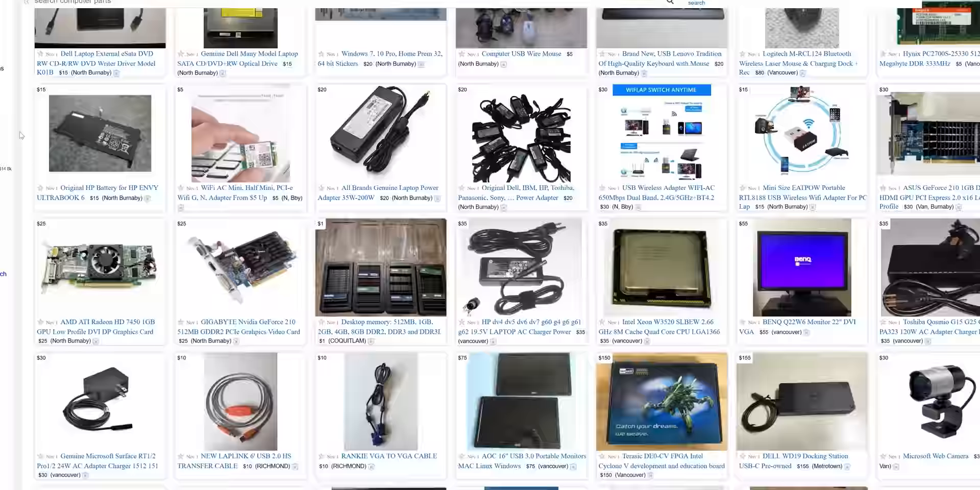
{"action": "scroll", "scroll_direction": "down", "scroll_amount": 3}
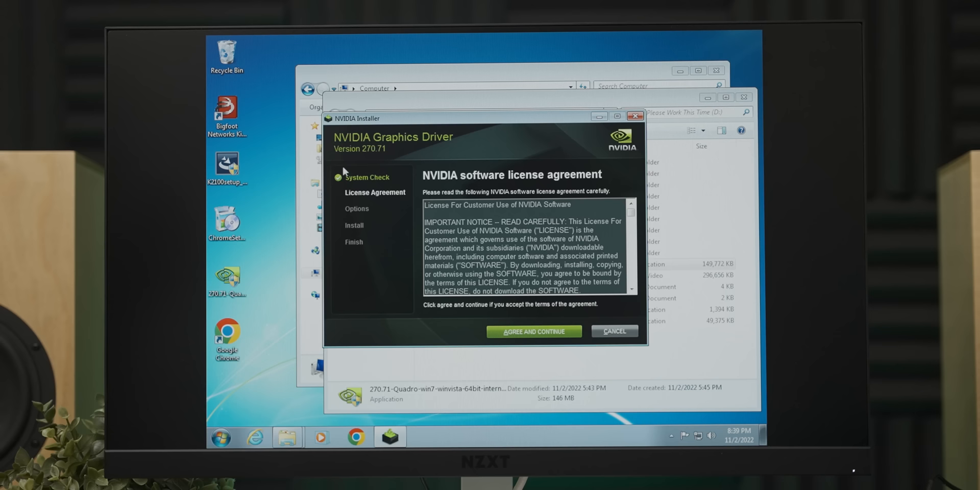
Accept the NVIDIA 270.71 driver license agreement to begin installation
{"action": "left_click", "coordinate": [533, 331]}
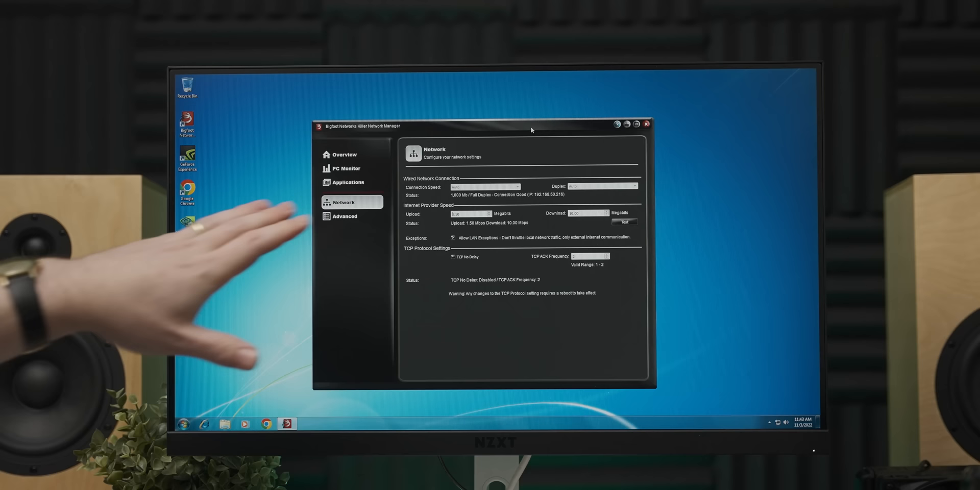
Open Killer Network Manager's Network tab showing speed limits and TCP options
{"action": "left_click", "coordinate": [265, 423]}
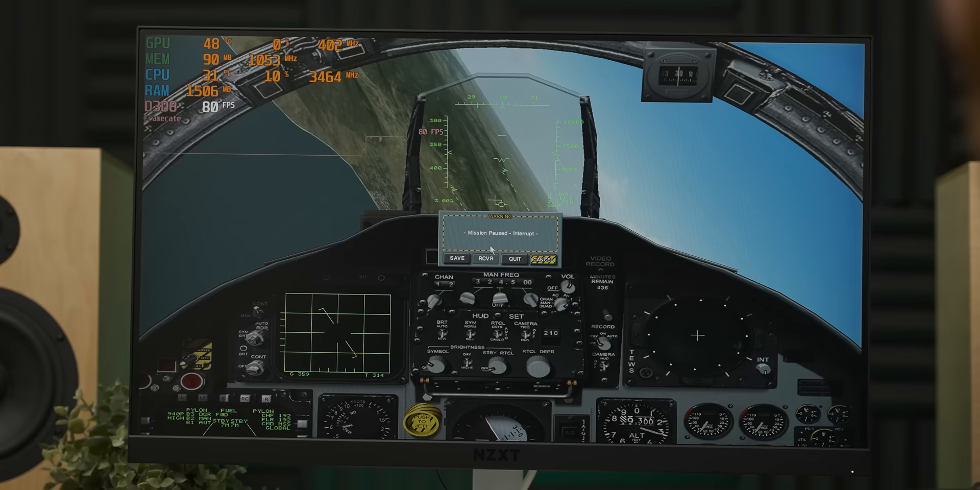
Quit the paused Lock On mission from the pause menu
{"action": "left_click", "coordinate": [544, 260]}
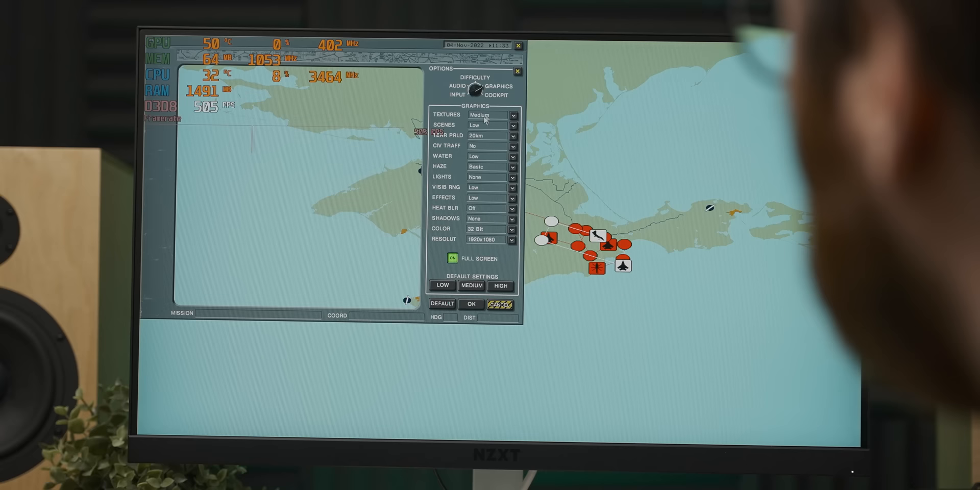
Confirm graphics options with Medium textures and resume the cockpit flight
{"action": "left_click", "coordinate": [471, 304]}
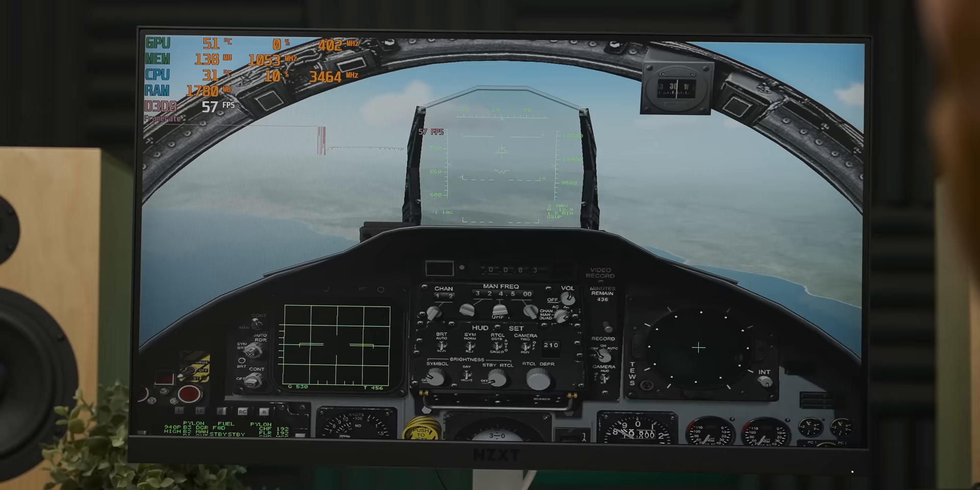